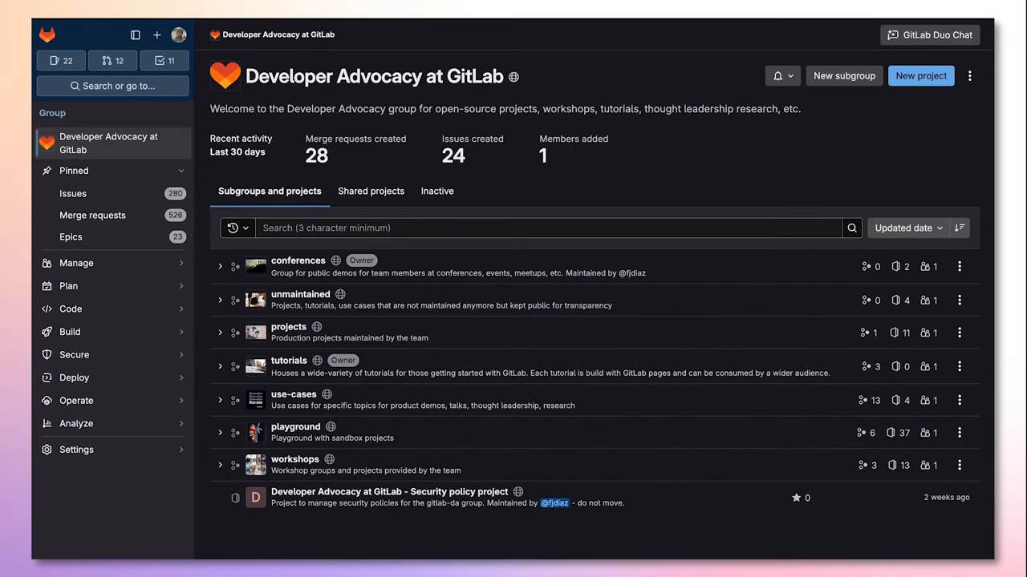
Navigate via the Secure sidebar section to the group's Dependency list page.
left_click(74, 355)
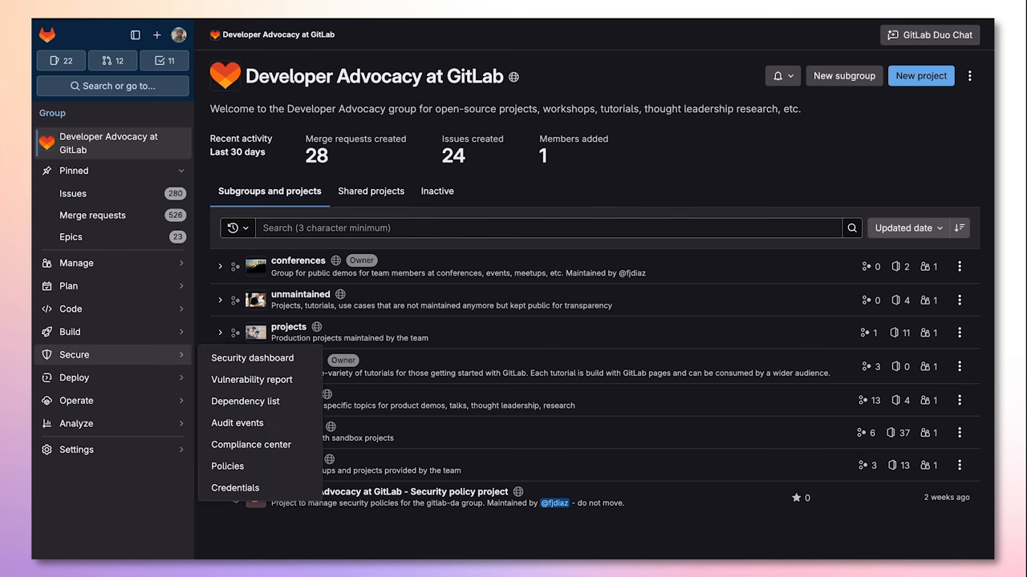
mouse_move(245, 401)
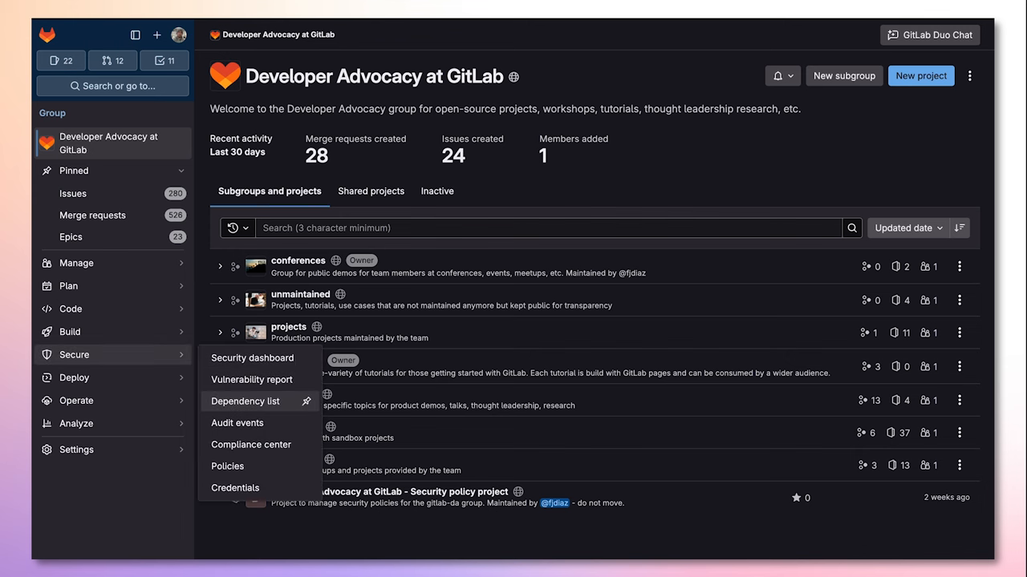
left_click(246, 401)
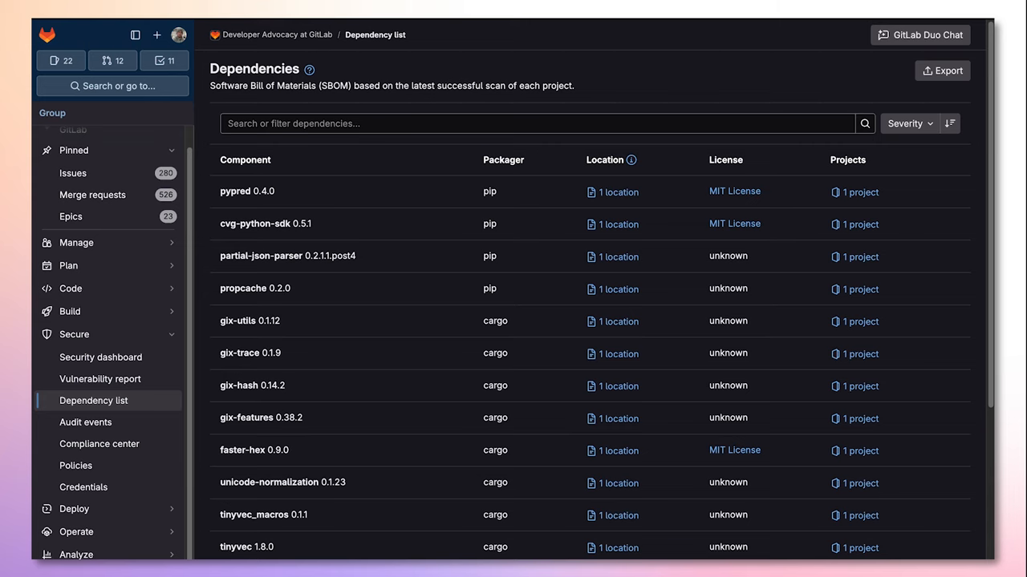
Toggle the Severity sort direction so vulnerable packages like starlette, cookie and jws lead.
left_click(950, 122)
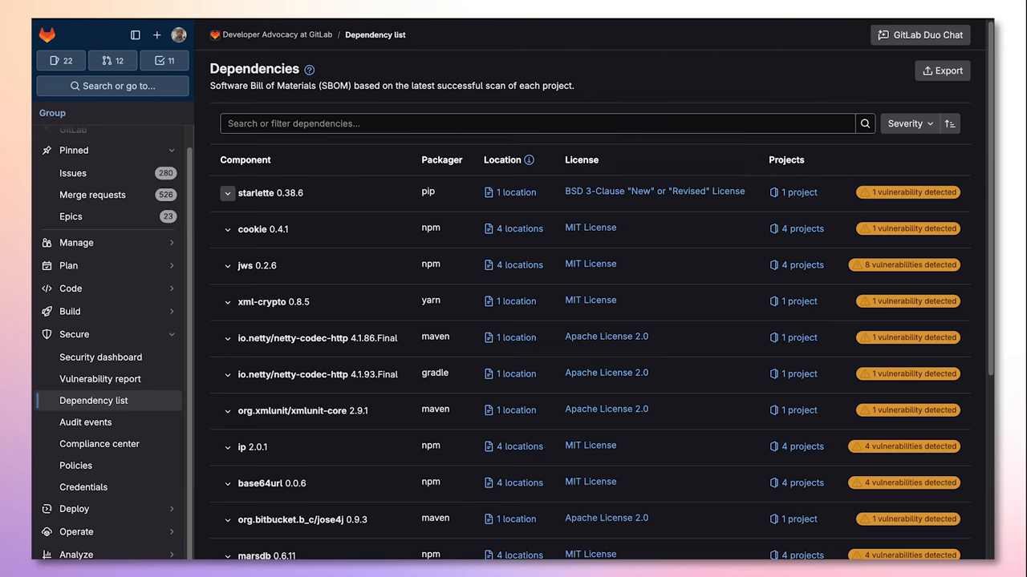
Expand the starlette and cookie rows to show their vulnerability details, then focus the filter bar.
left_click(228, 192)
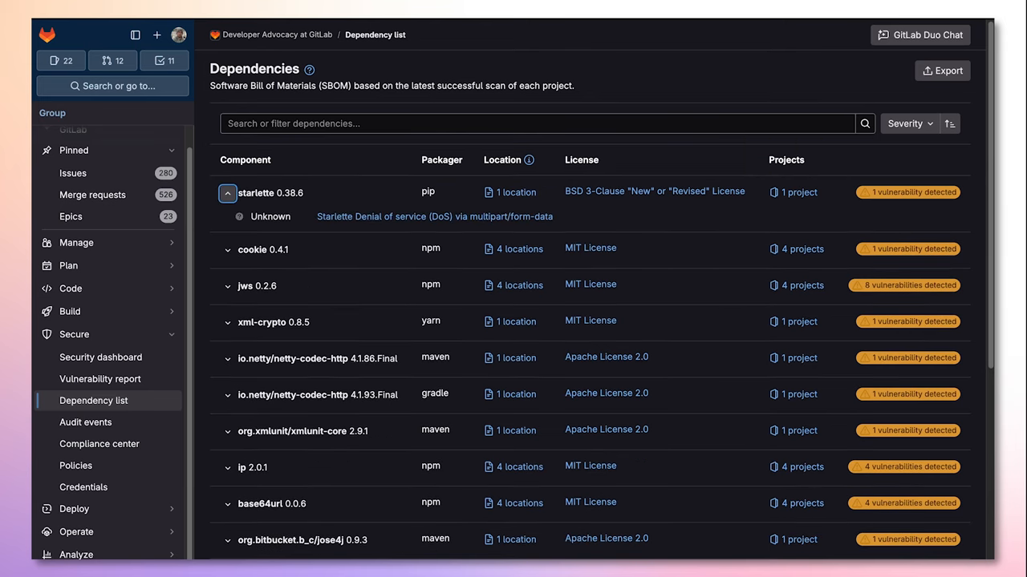
left_click(228, 251)
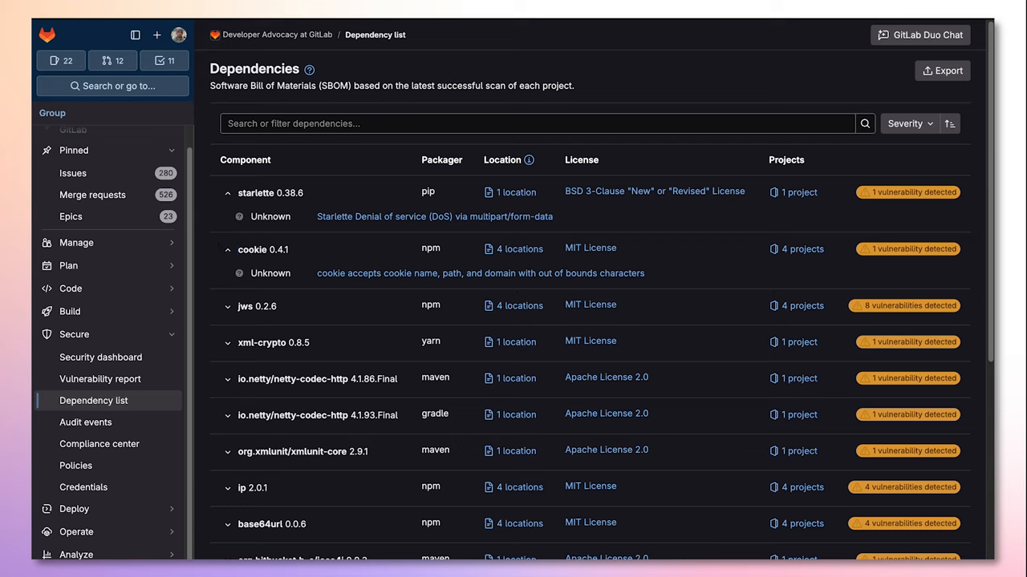
left_click(529, 122)
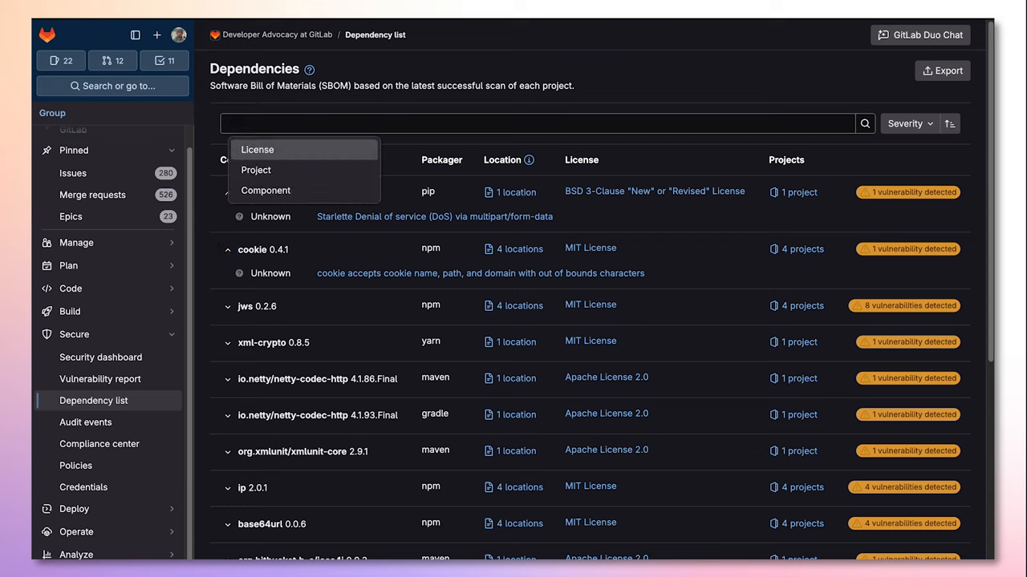
Filter the dependency list to the MIT License using the License token.
left_click(256, 149)
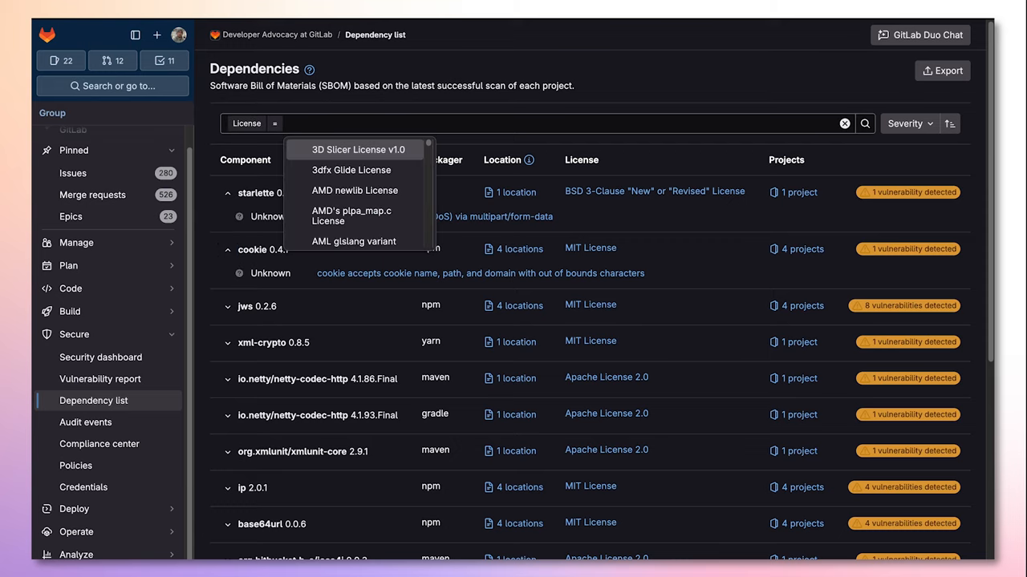
type("MIT")
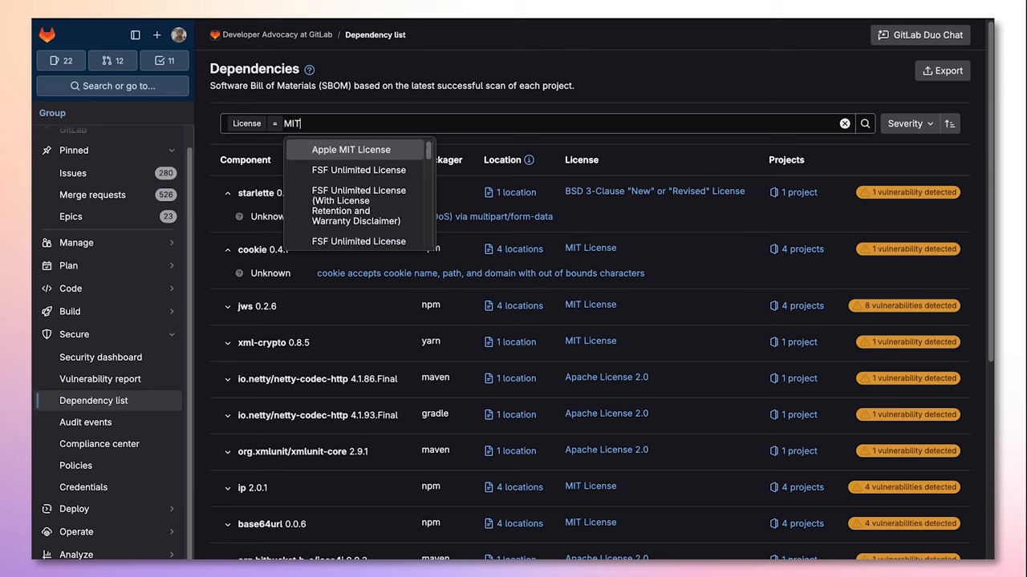
type("L")
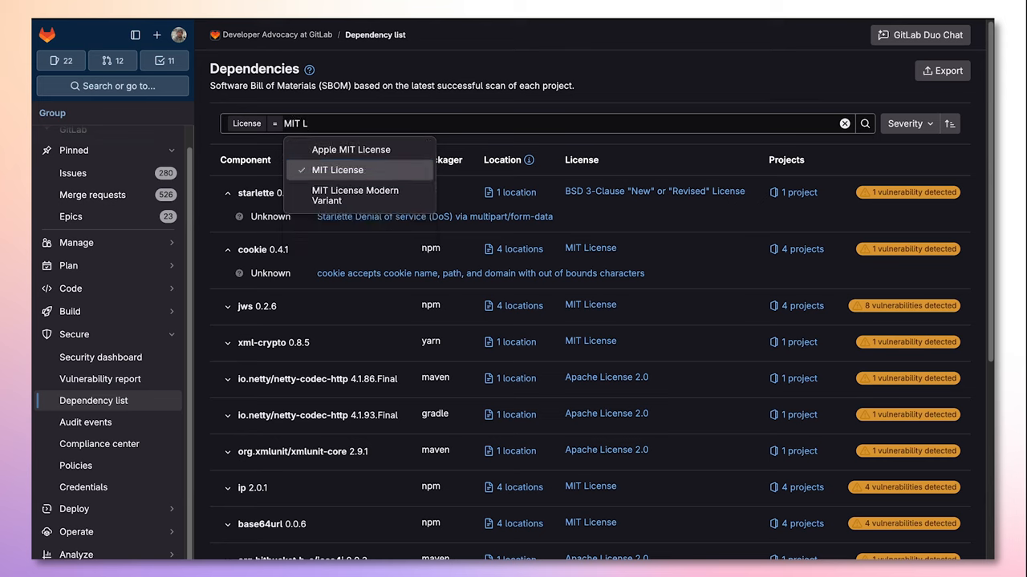
left_click(337, 170)
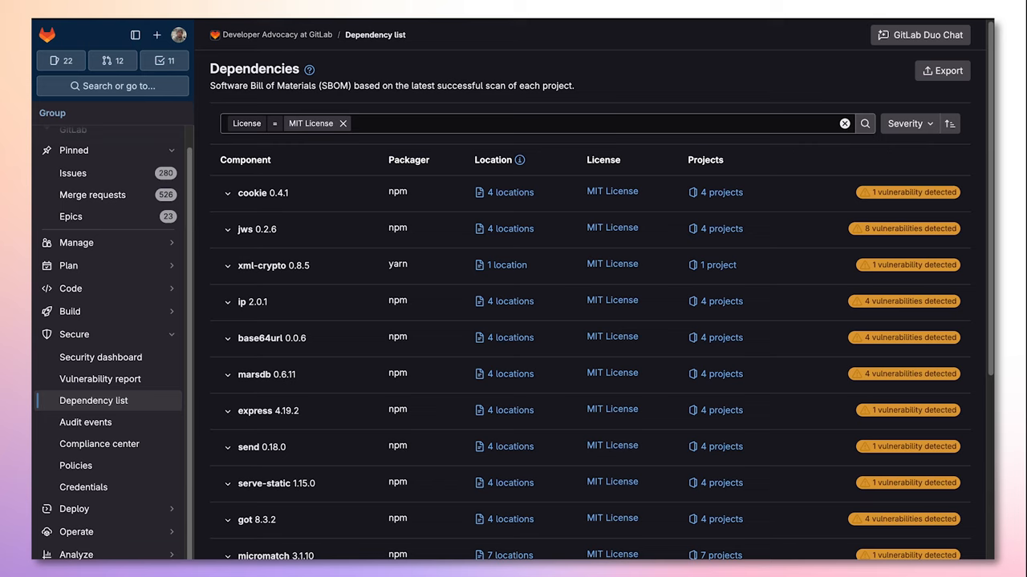
Show the popover listing the 4 projects that use cookie 0.4.1.
left_click(715, 192)
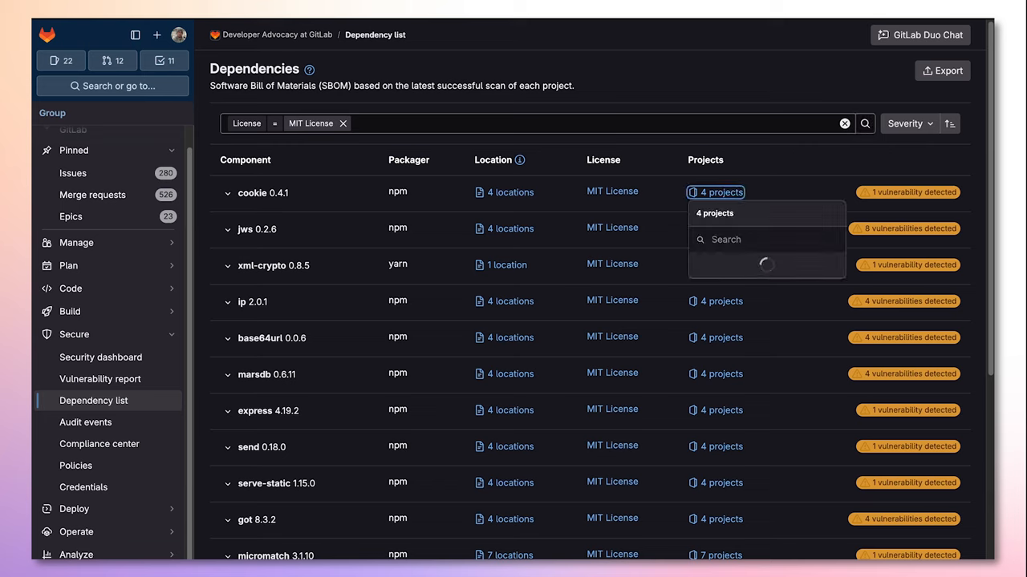